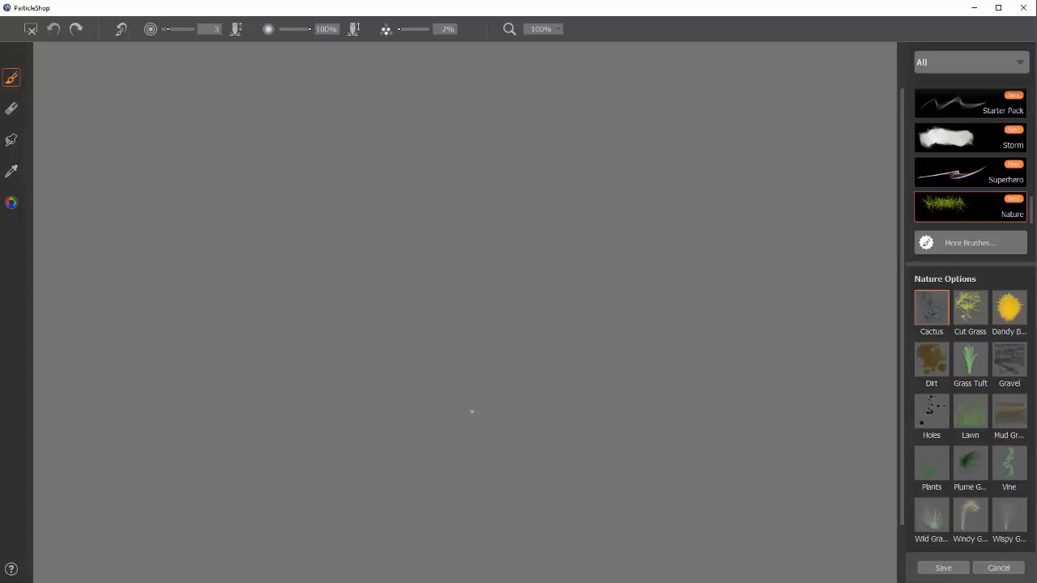
mouse_move(469, 413)
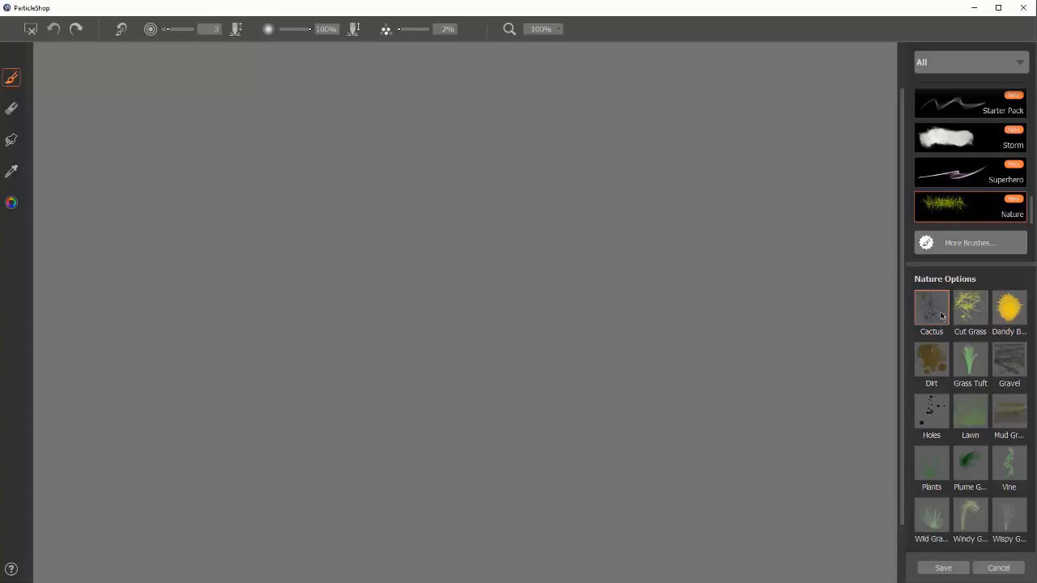
mouse_move(939, 315)
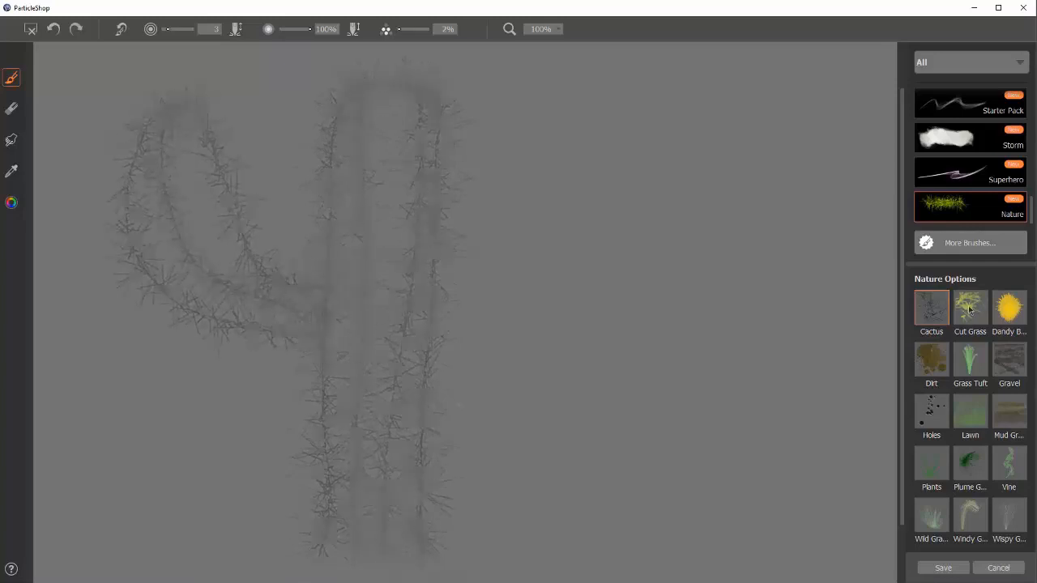
Step: Start the cactus sketch with a click at the canvas's left edge
click(11, 202)
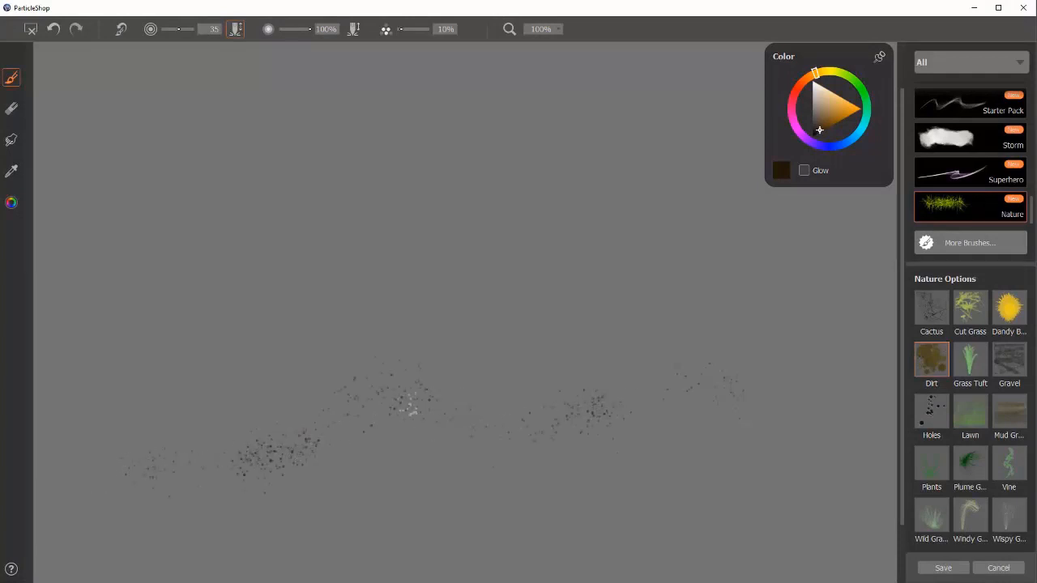
Step: Pick the Nature Dirt brush from the brush panel for dark brown speckles
click(823, 122)
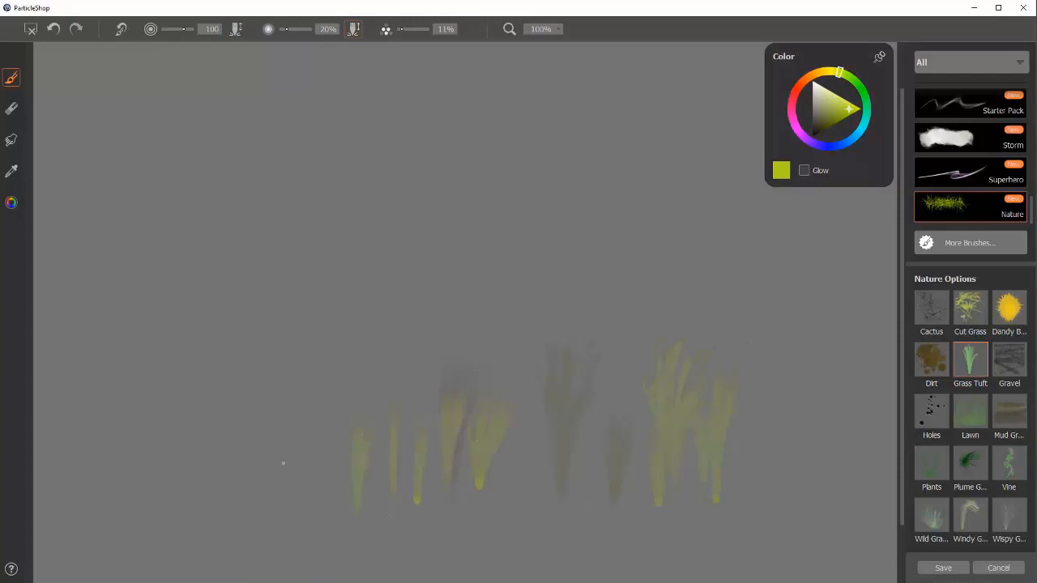
Step: Add a yellow-green grass tuft at the bottom, then drag dark holes across the canvas
drag(276, 470, 267, 364)
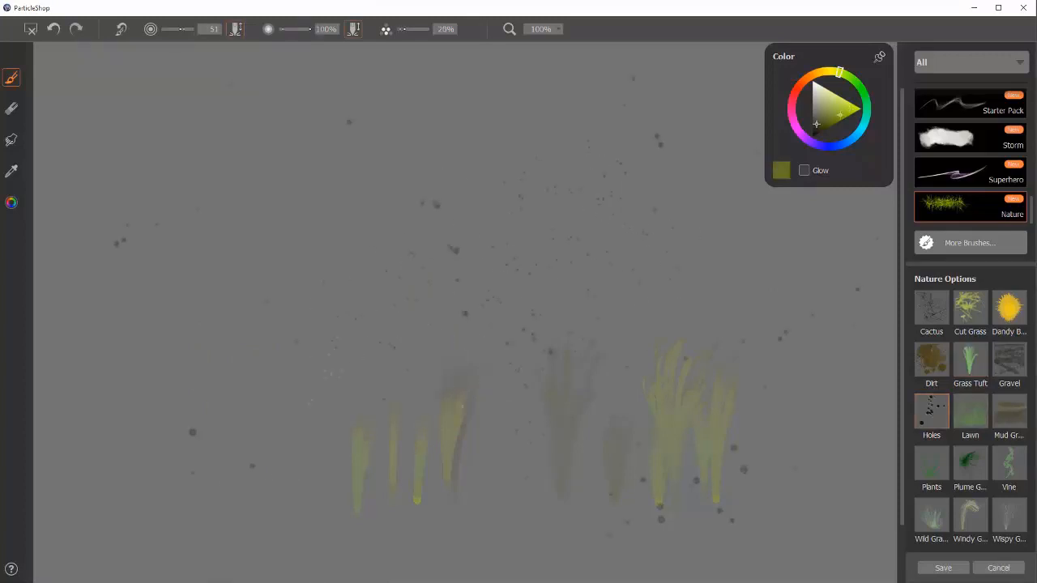
drag(171, 384, 847, 332)
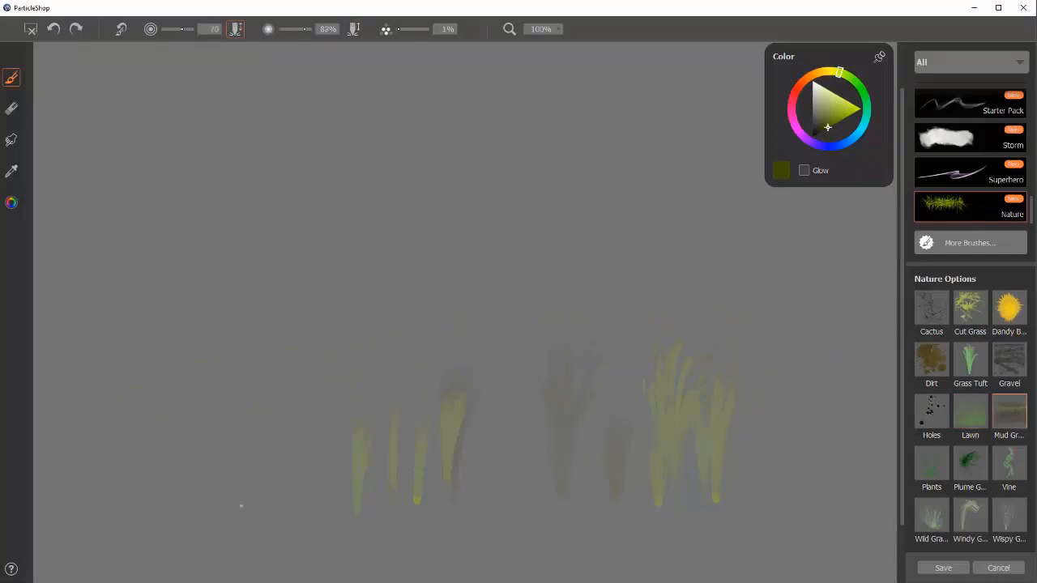
Step: Drag a mud stroke across the lower canvas from left to center
drag(72, 518, 640, 470)
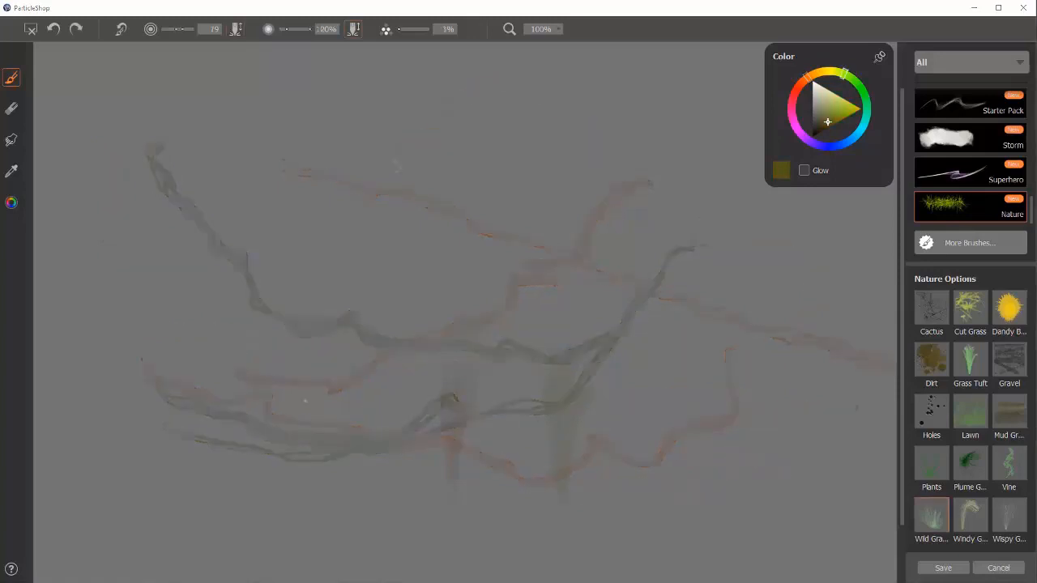
Step: Drag a horizontal row of green wild grass across the canvas center
drag(170, 349, 640, 324)
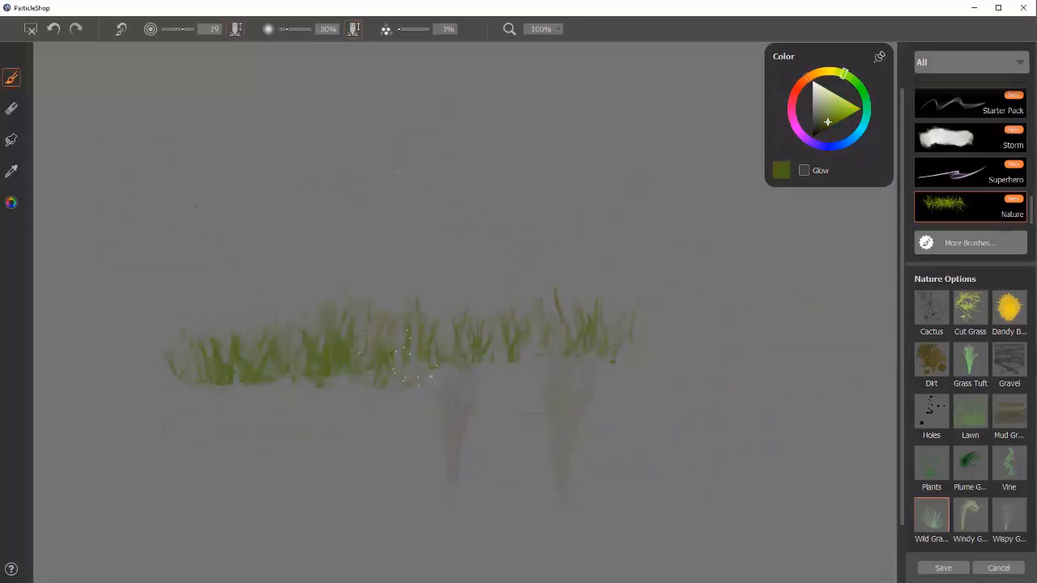